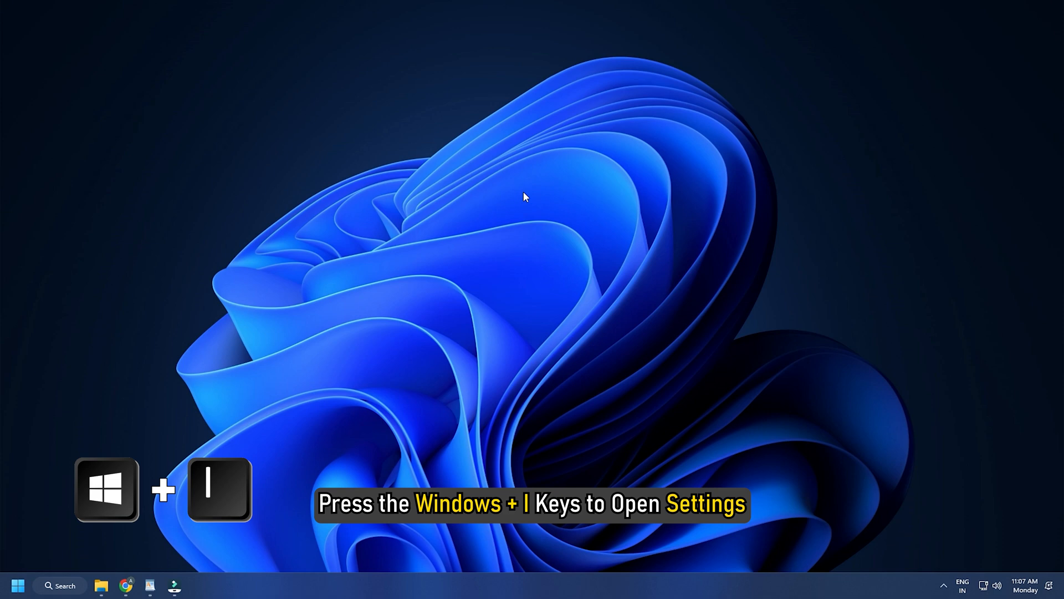
Reach Other troubleshooters under System > Troubleshoot and run the Windows Store Apps troubleshooter.
key(Win+i)
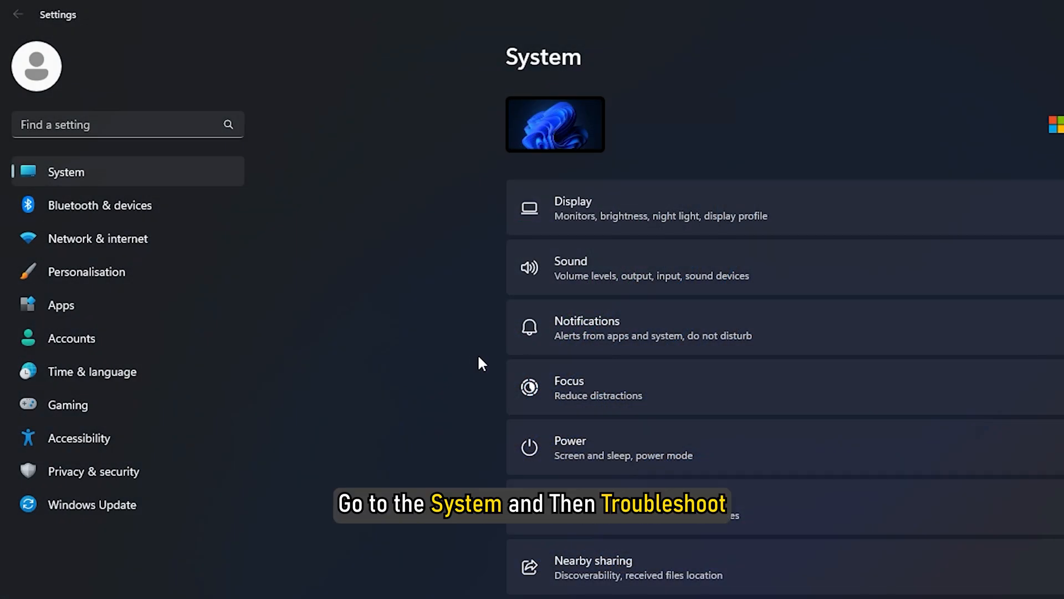
scroll(down, 3)
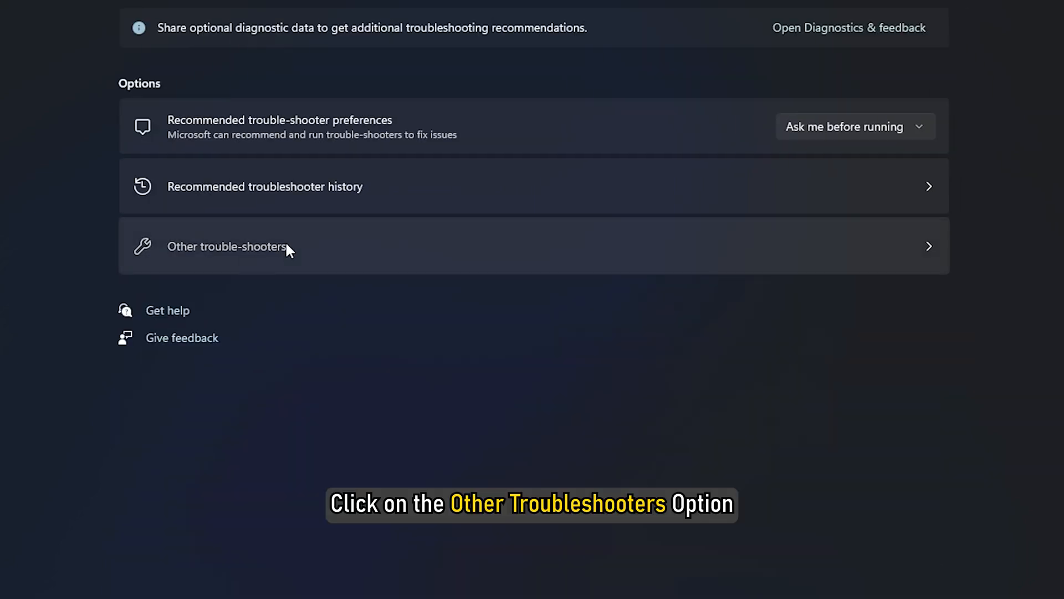
click(228, 246)
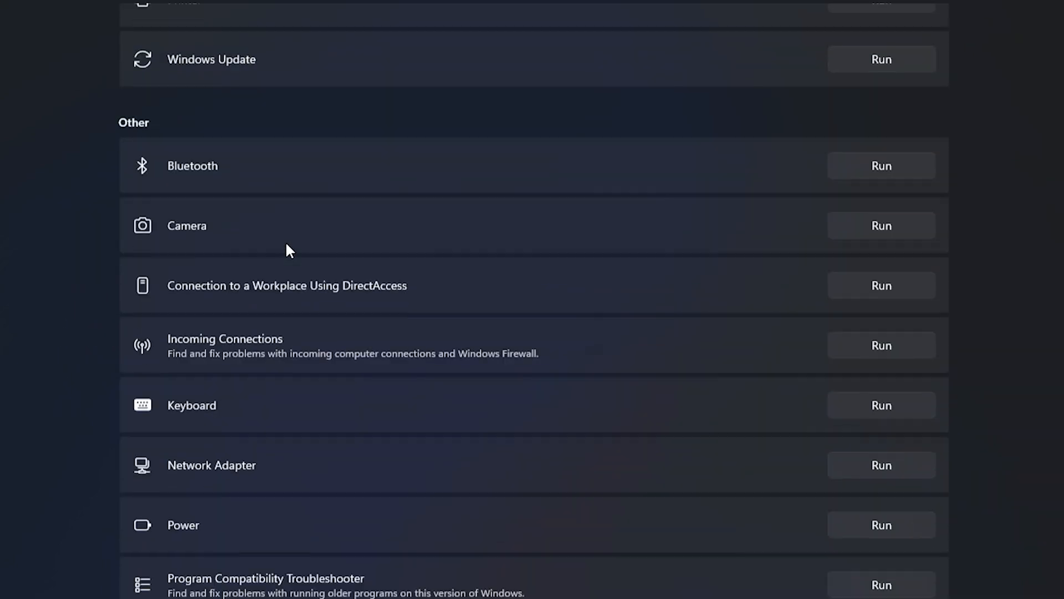
scroll(down, 3)
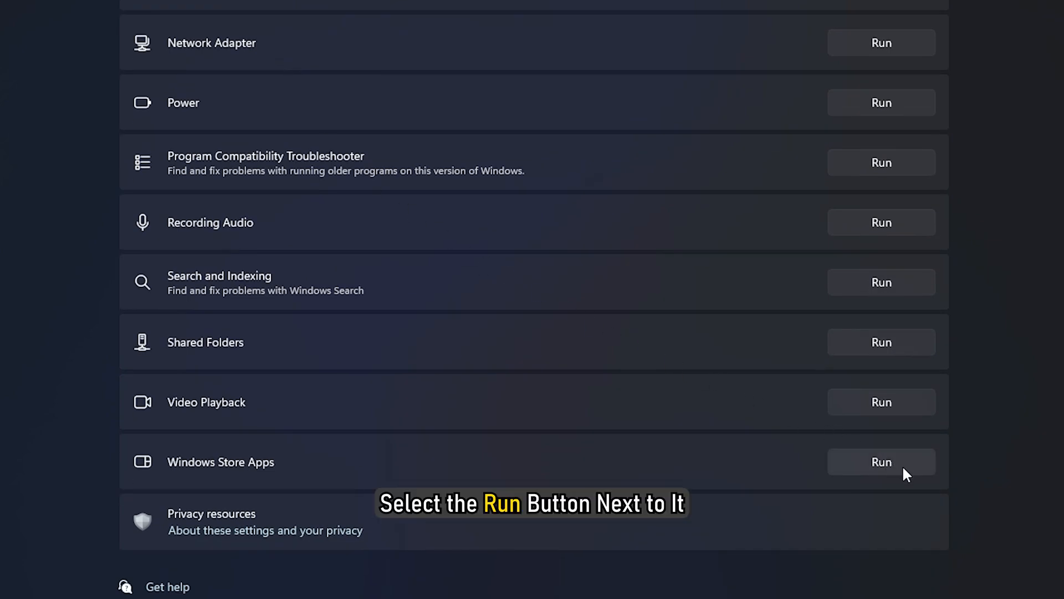
click(882, 461)
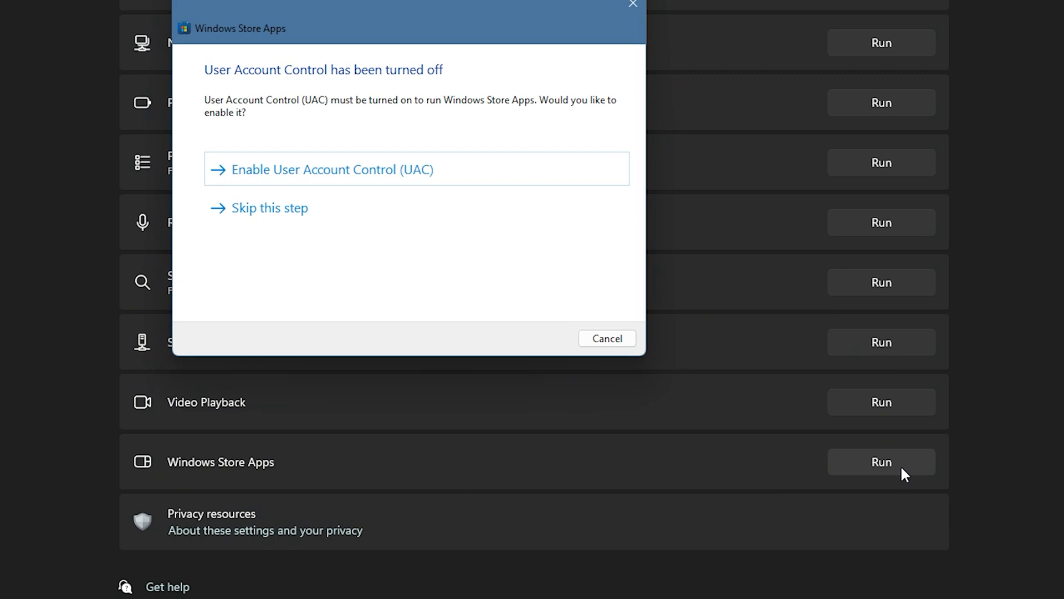
mouse_move(529, 235)
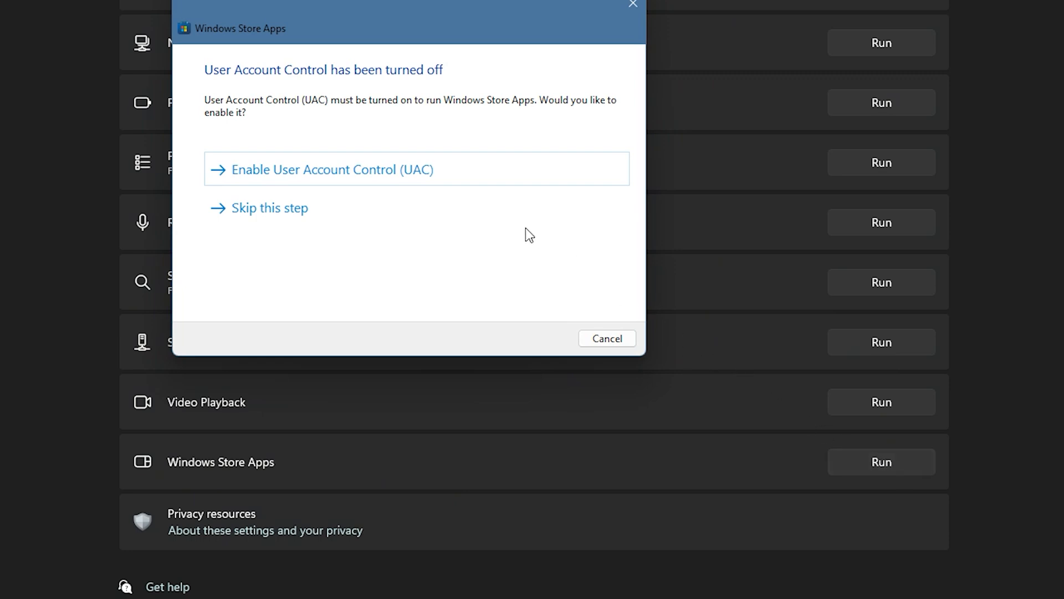
Turn User Account Control back on and close the completed troubleshooting report.
click(268, 207)
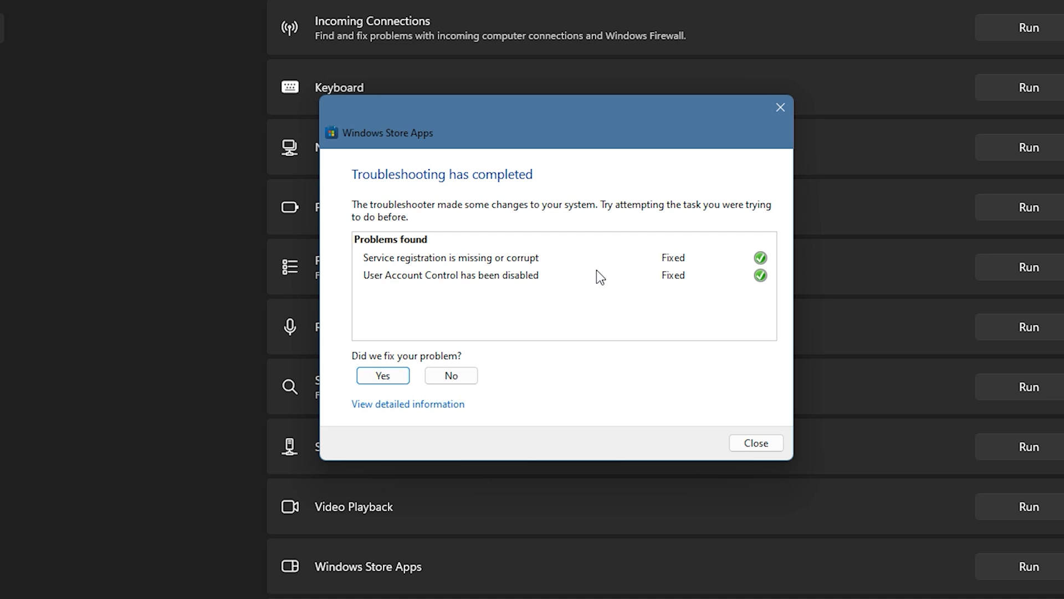
click(755, 443)
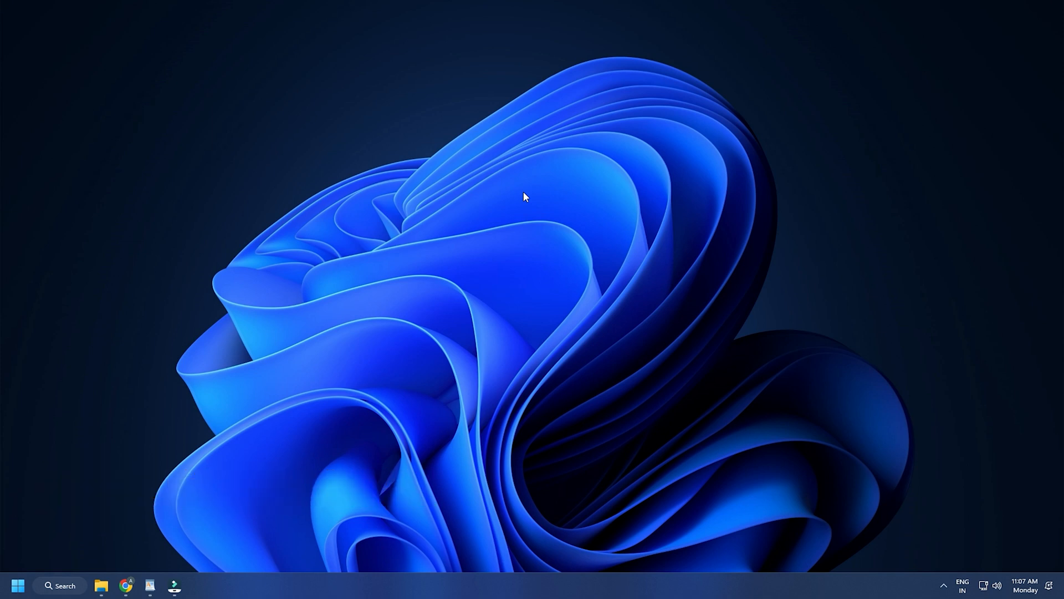
End the Microsoft Teams process from the Task Manager Processes list.
key(Ctrl+Shift+Esc)
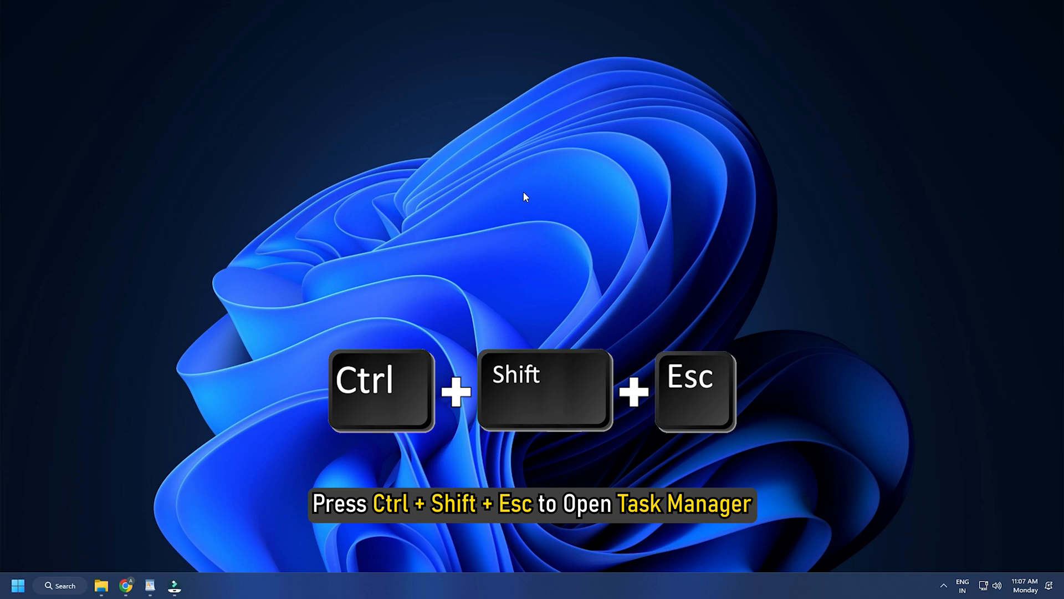
key(Ctrl+Shift+Esc)
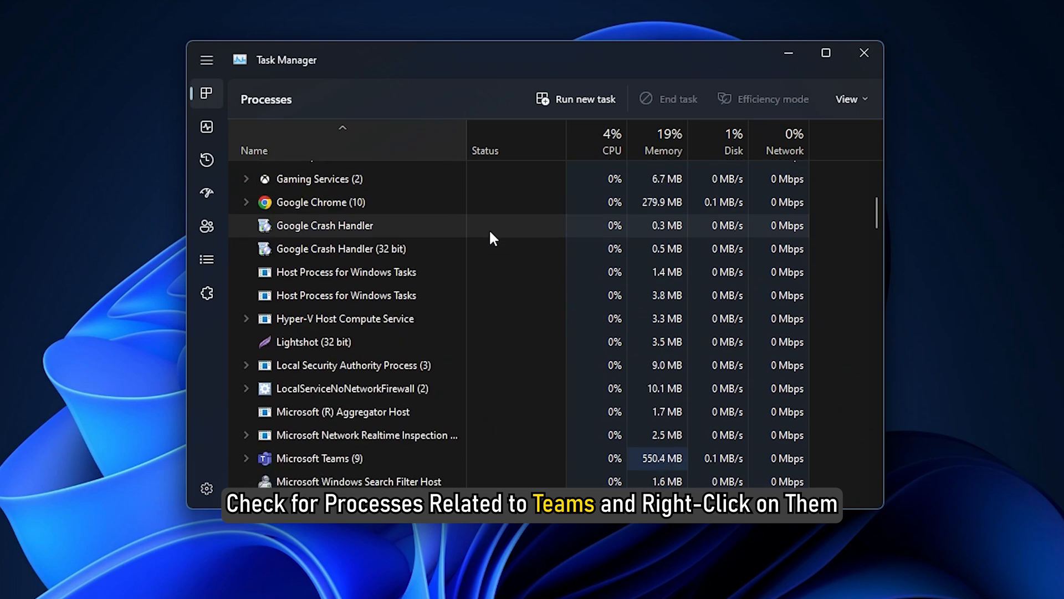
scroll(down, 3)
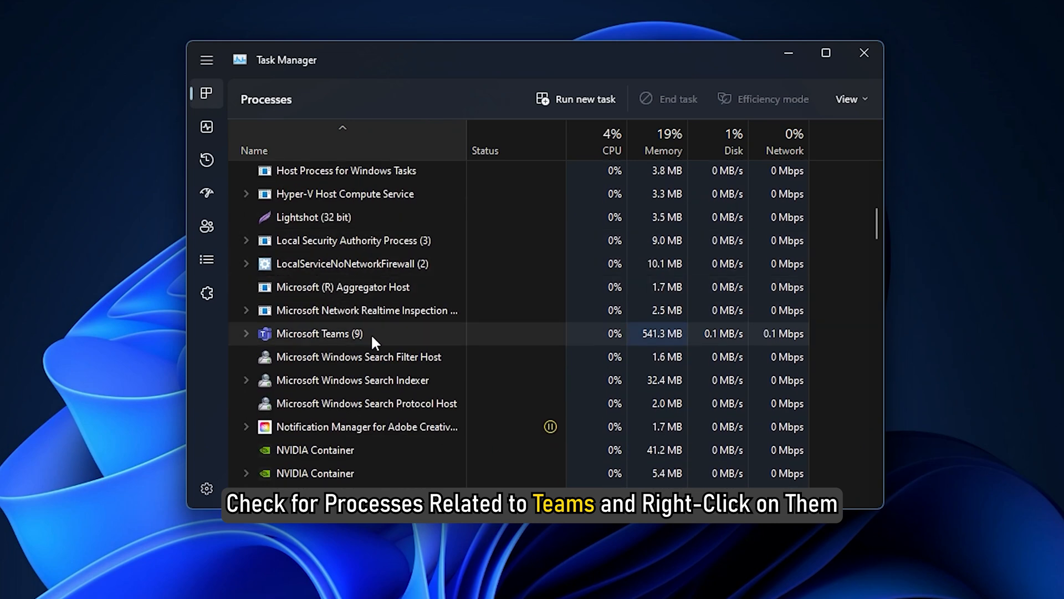
right_click(320, 334)
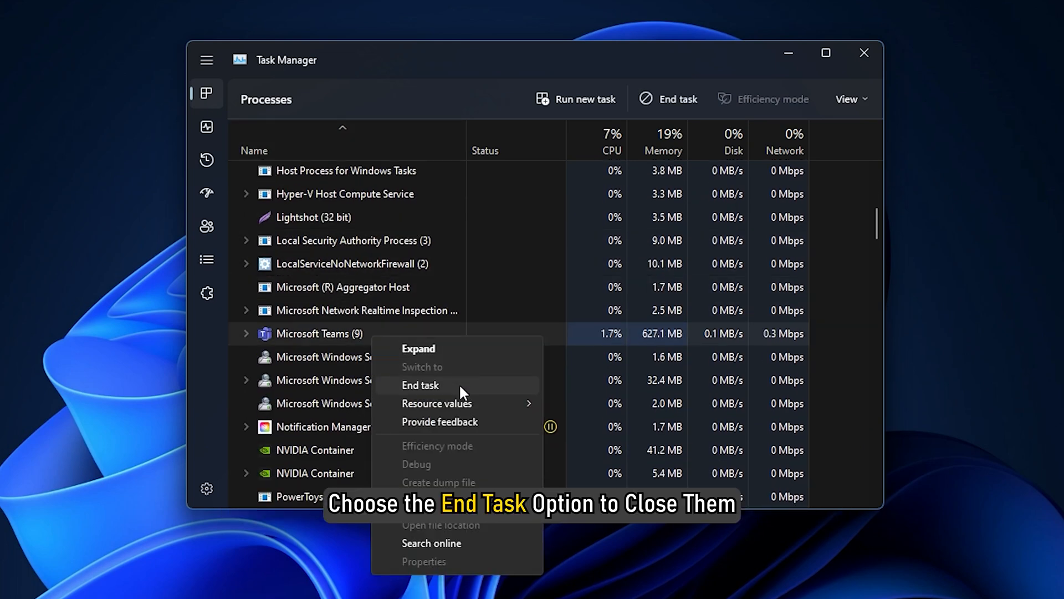
click(420, 384)
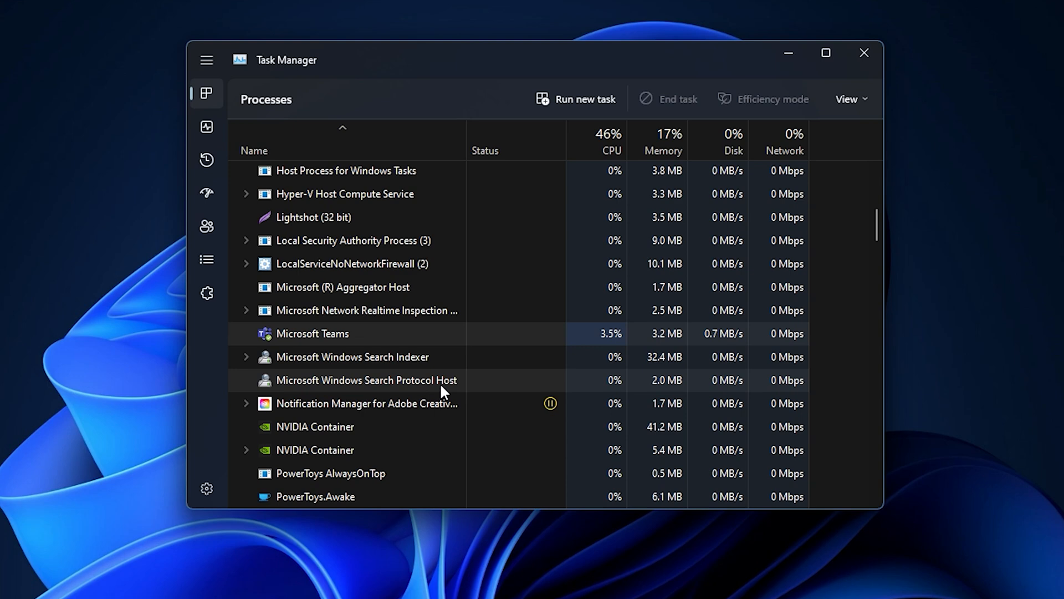
click(864, 53)
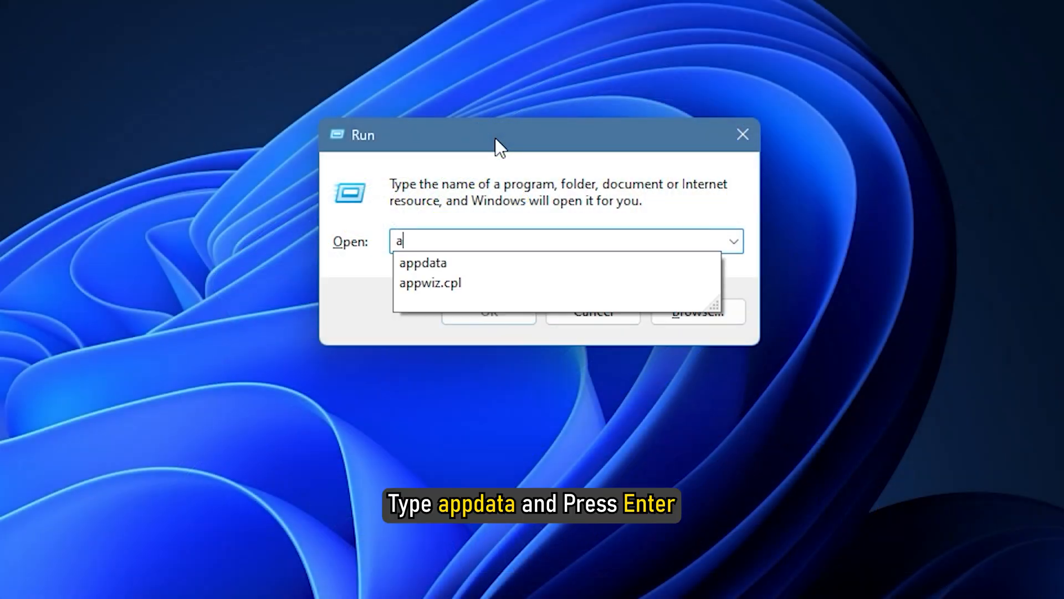
Navigate to the %appdata%\Microsoft\Teams folder via the Run dialog.
text(appdata)
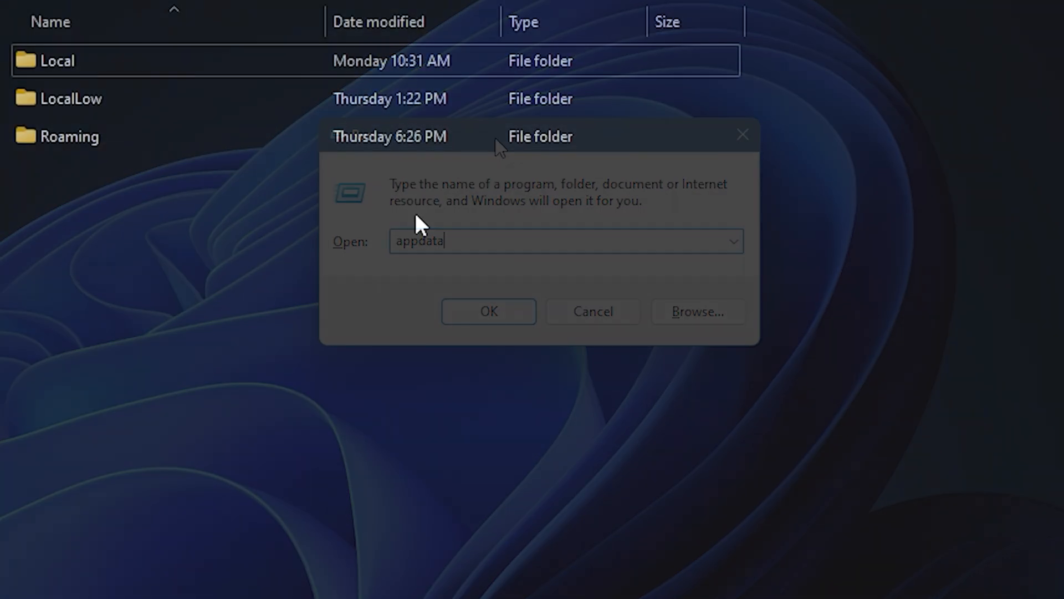
click(488, 312)
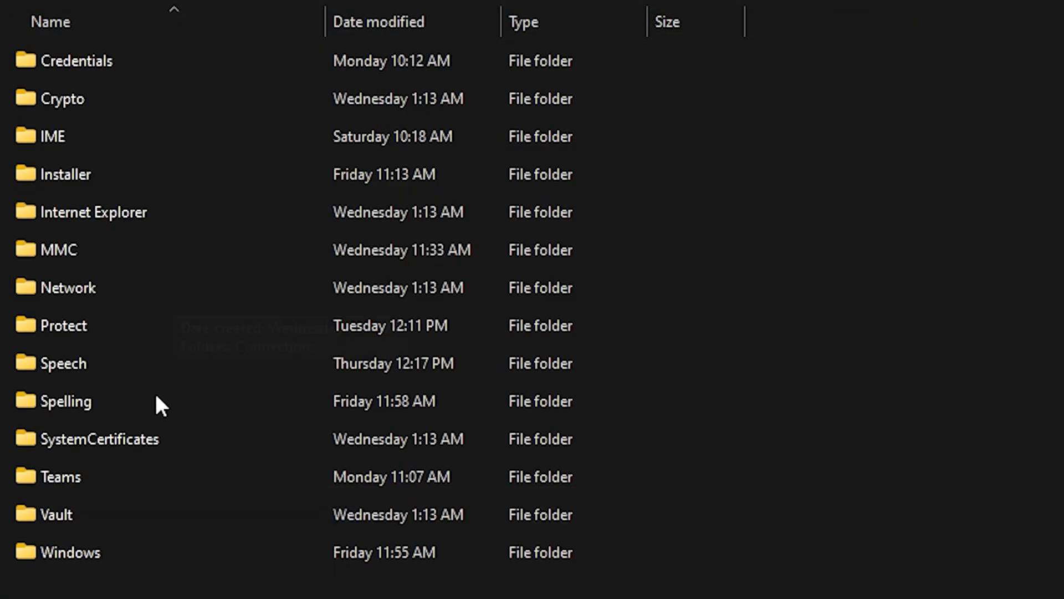
double_click(59, 475)
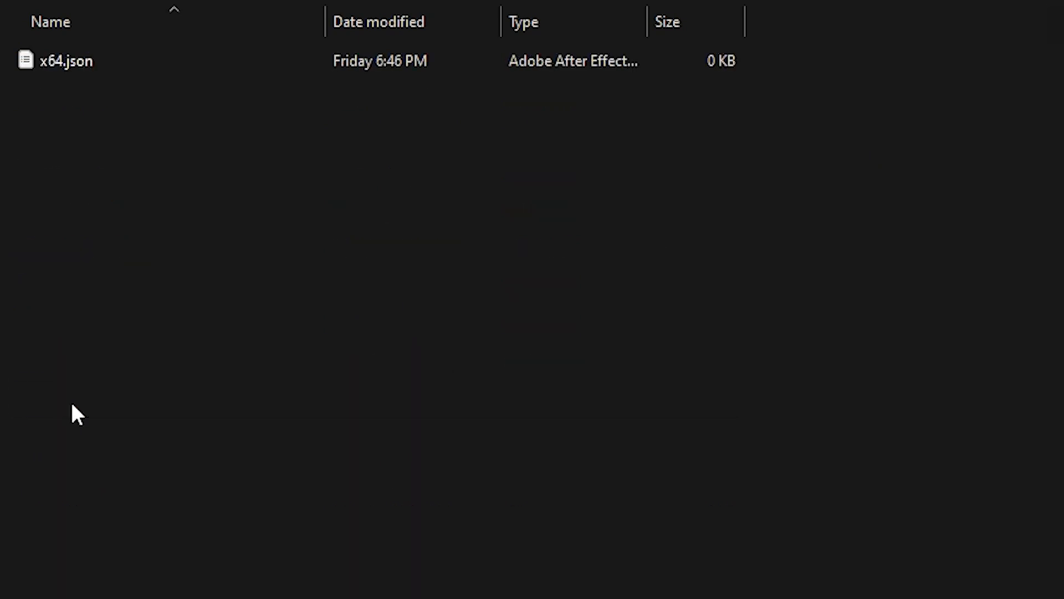
Select the Teams cache folders, delete their contents, and enter the IndexedDB folder.
right_click(65, 60)
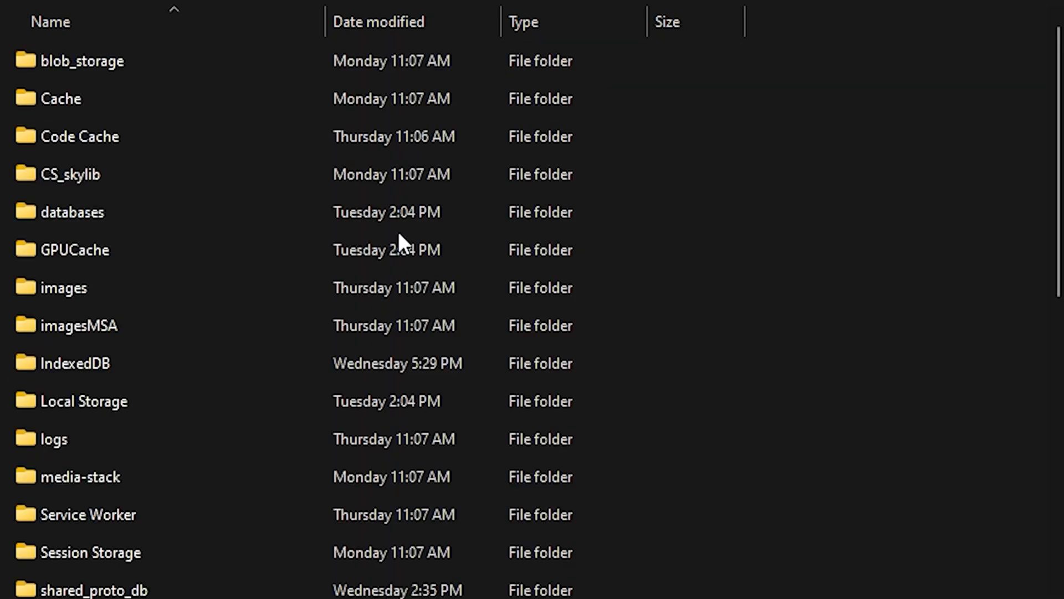
click(73, 60)
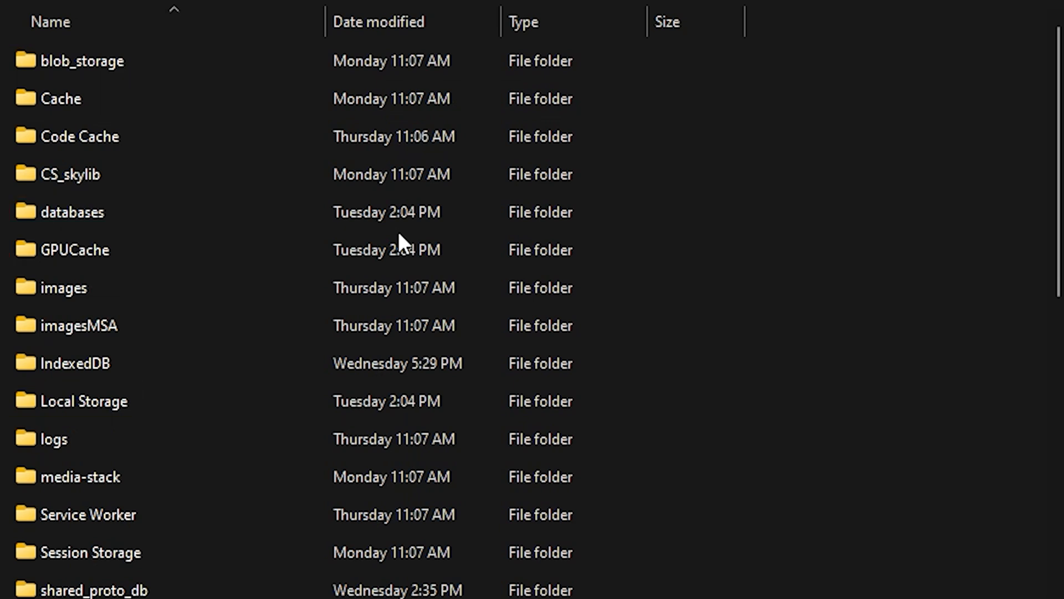
click(75, 364)
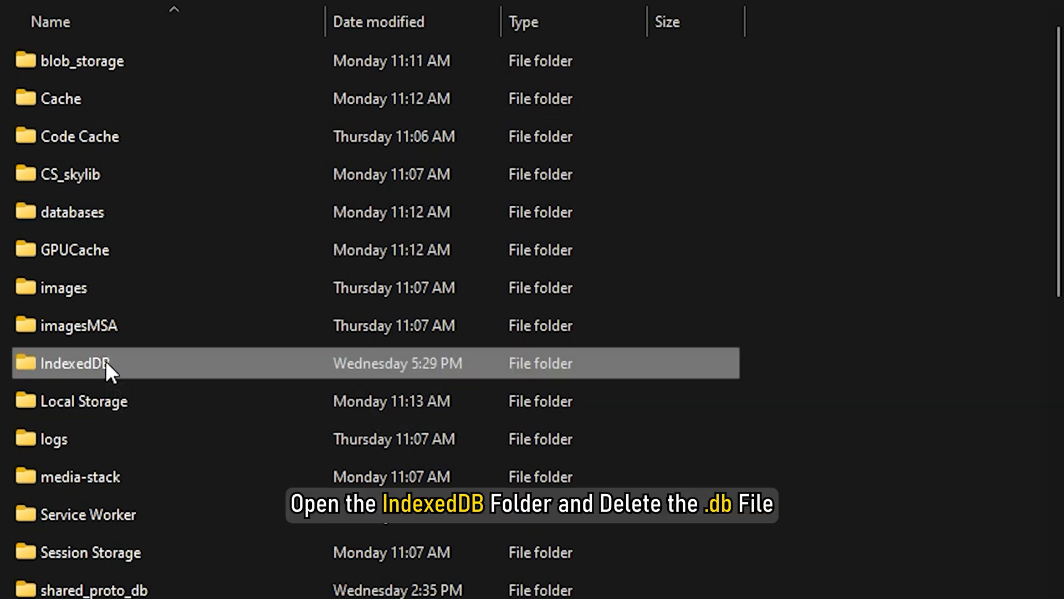
double_click(75, 363)
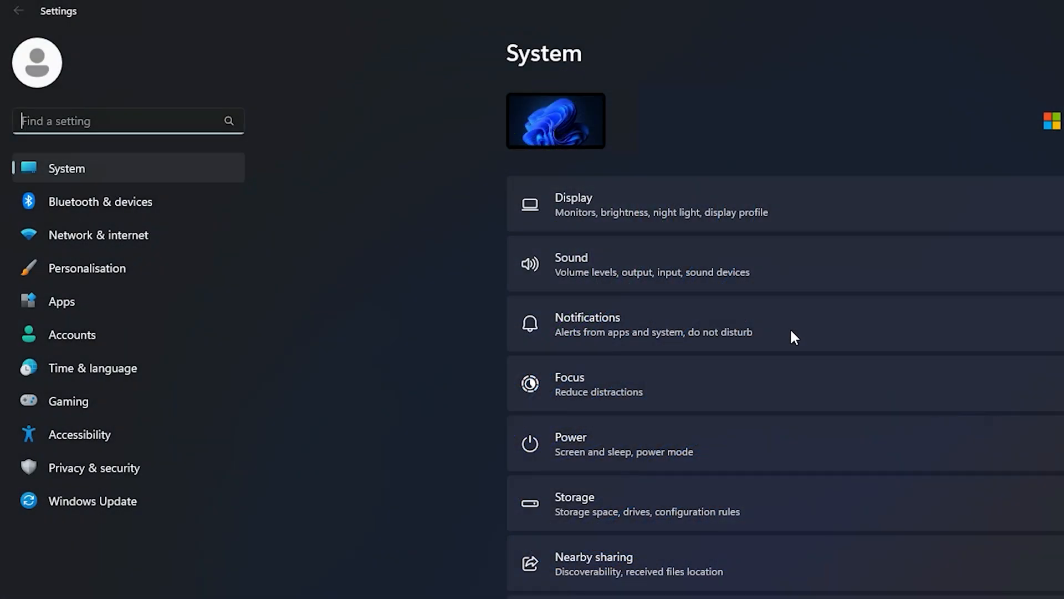
Reset Microsoft Teams from its Advanced options page under Installed apps.
click(60, 300)
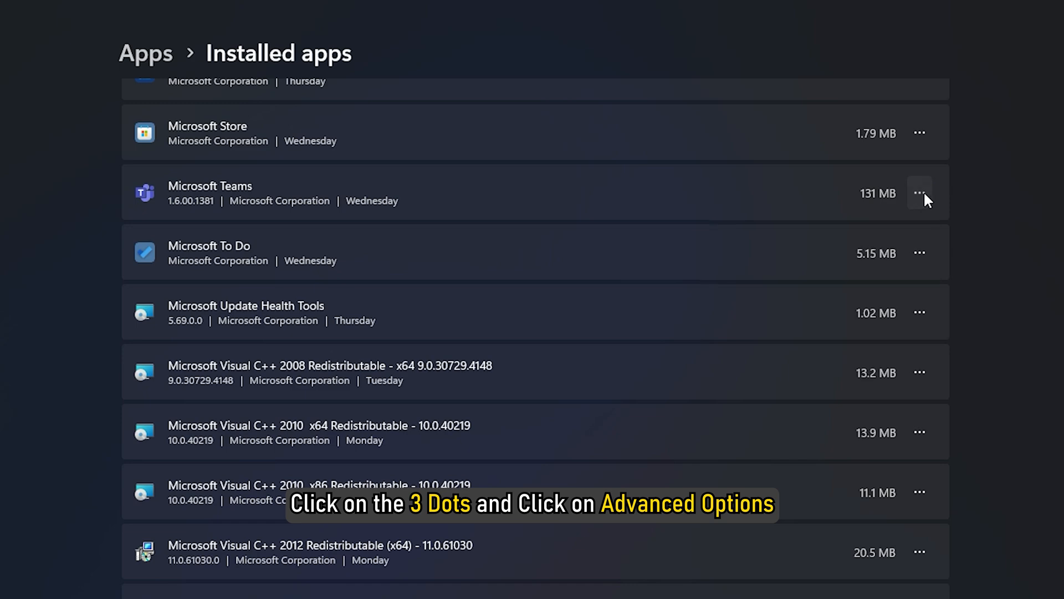
click(921, 193)
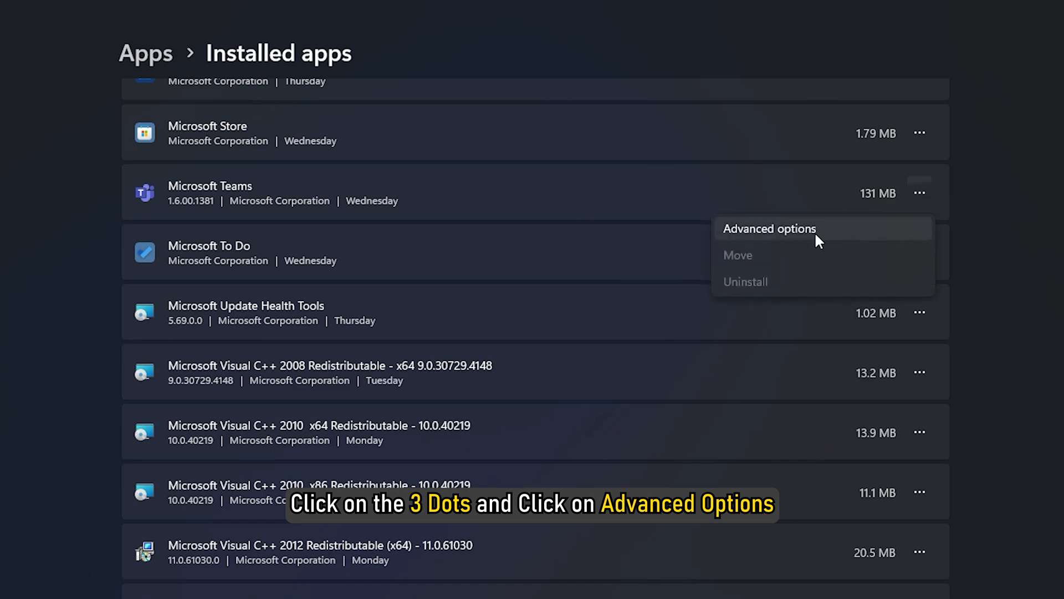
click(769, 229)
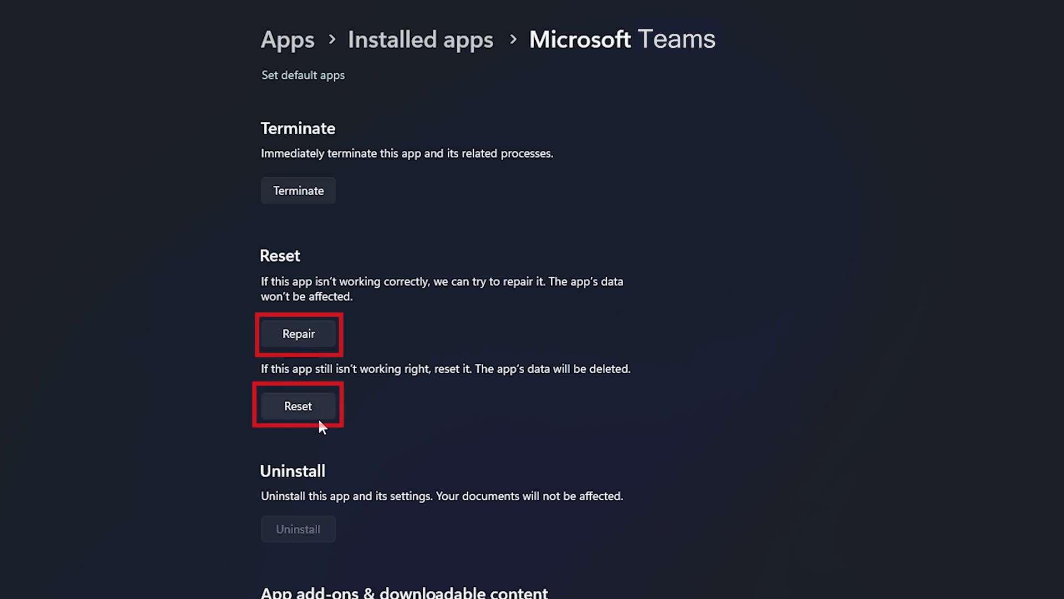
click(297, 406)
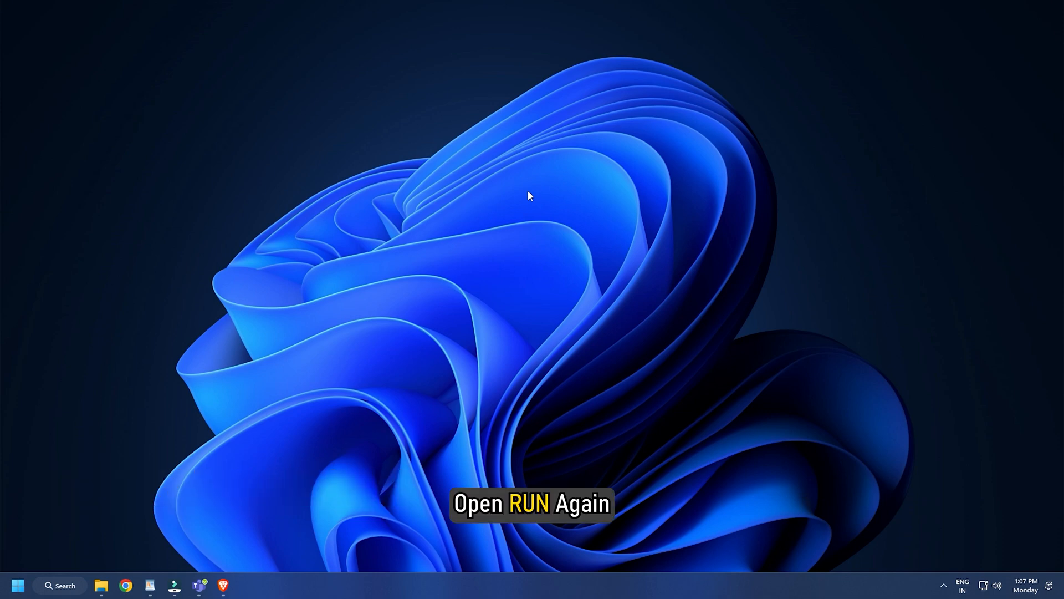
Run rstrui.exe and restore the PC to the 'Removed VMware Workstation' restore point.
key(Win+r)
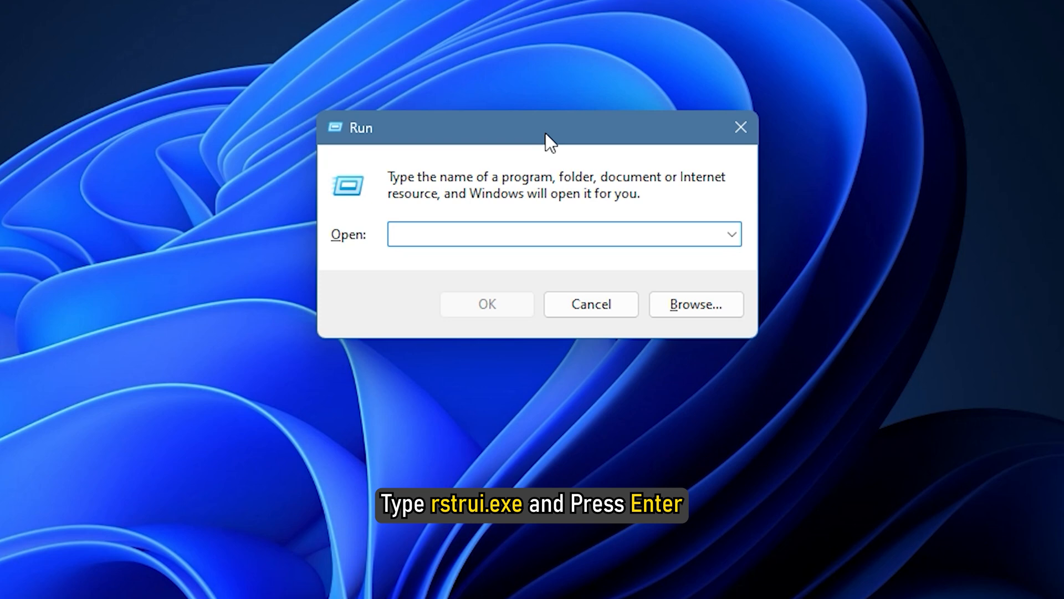
text(rstrui.exe)
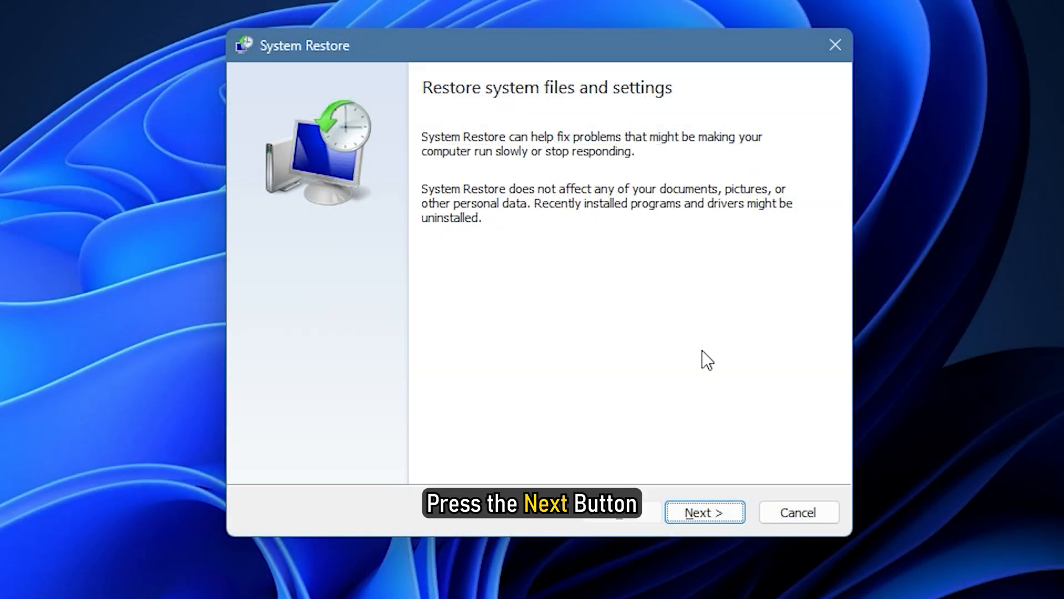
click(704, 513)
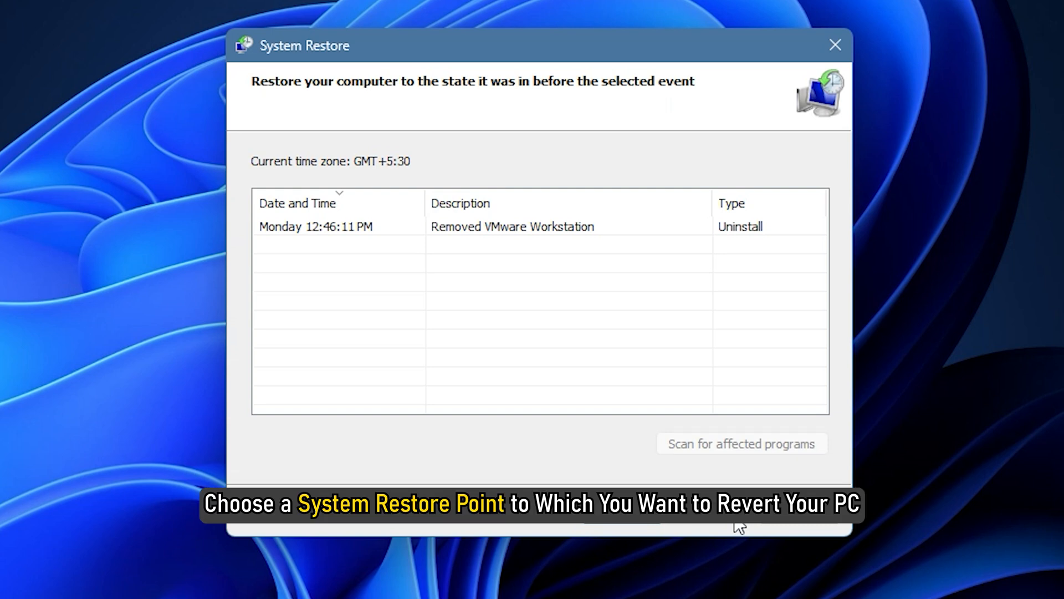
click(512, 227)
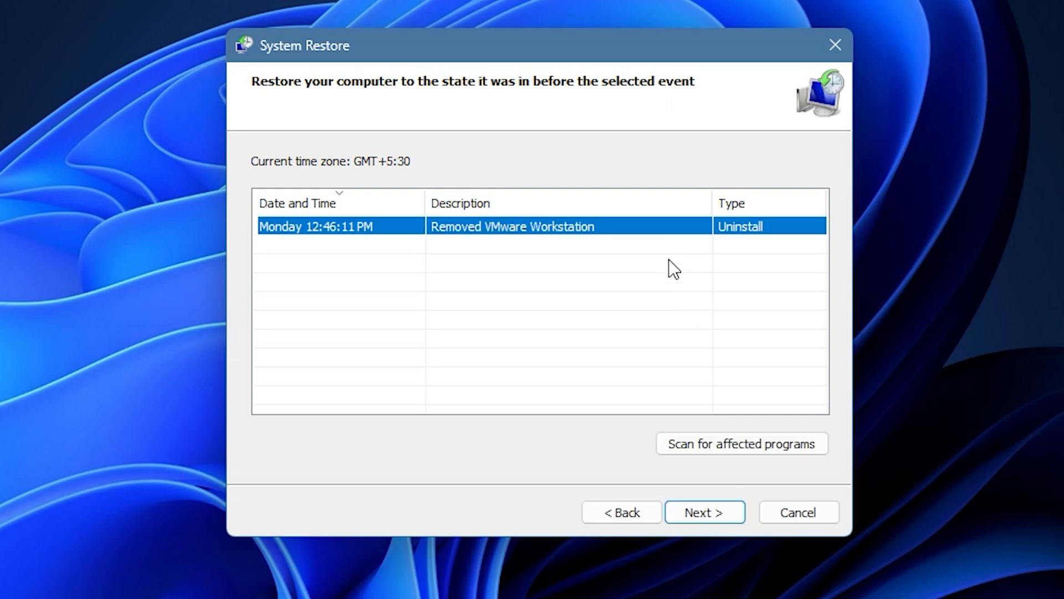
click(704, 513)
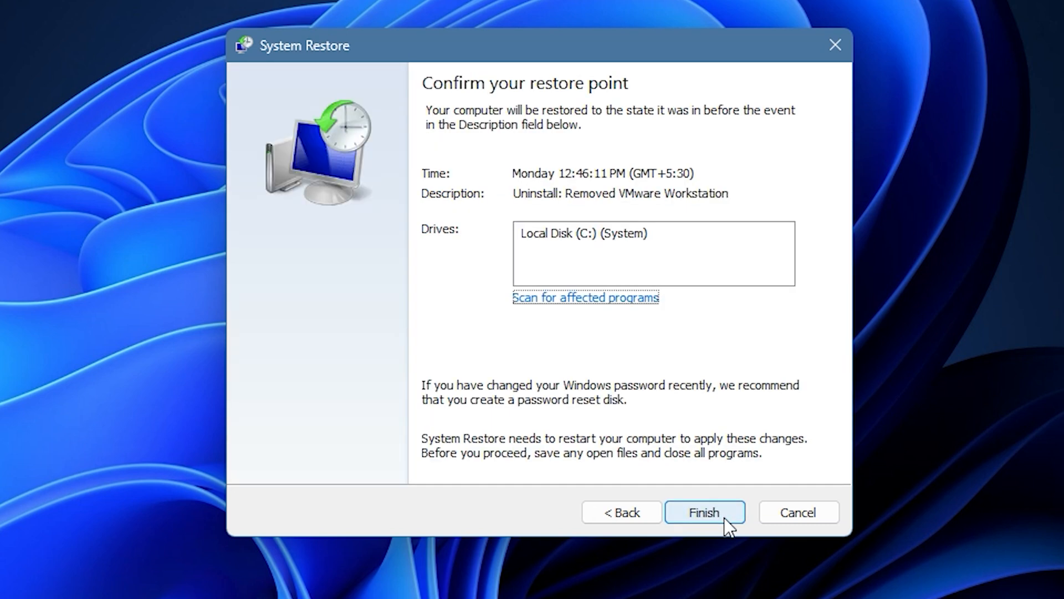
click(704, 513)
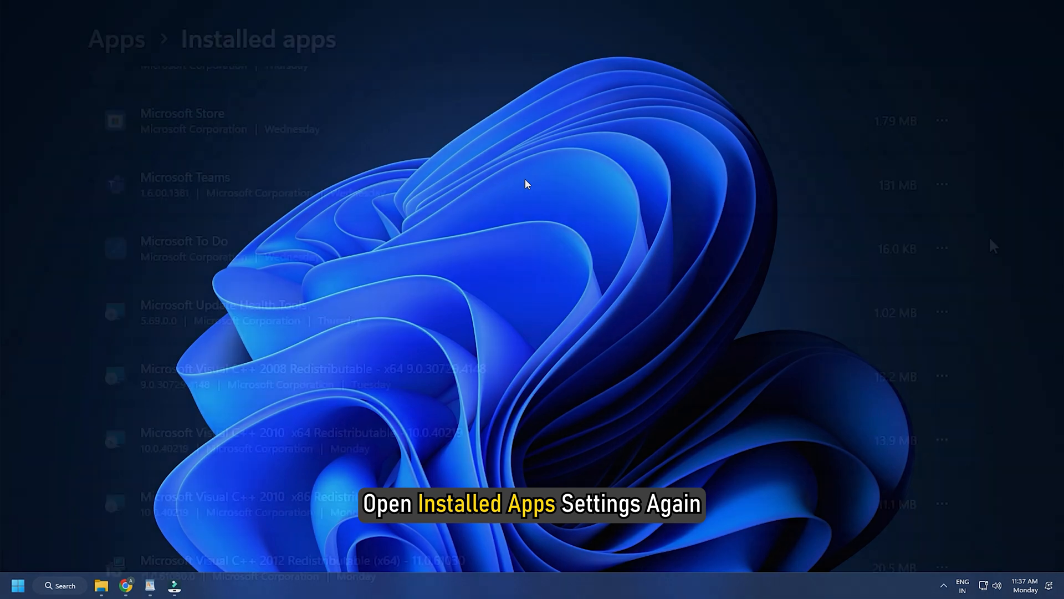
Uninstall Microsoft Teams from Installed apps and get it again from its download page.
click(942, 184)
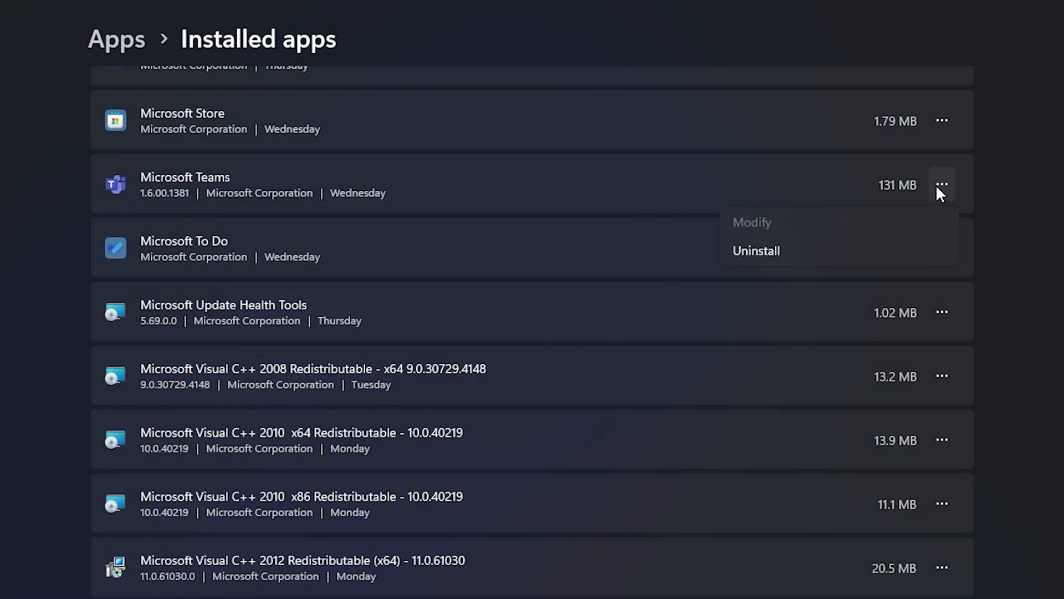
click(755, 250)
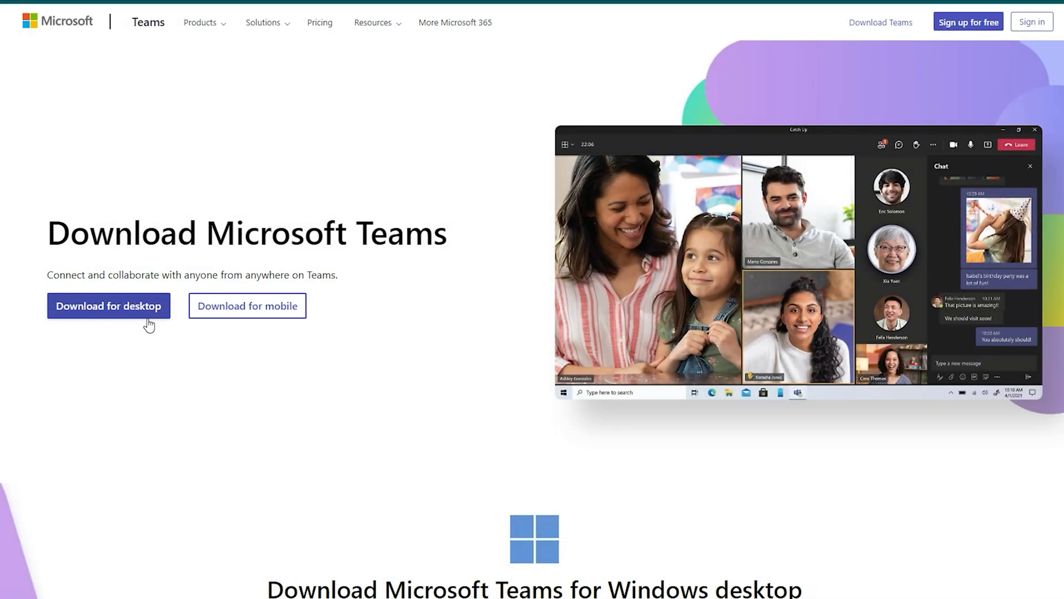
scroll(down, 3)
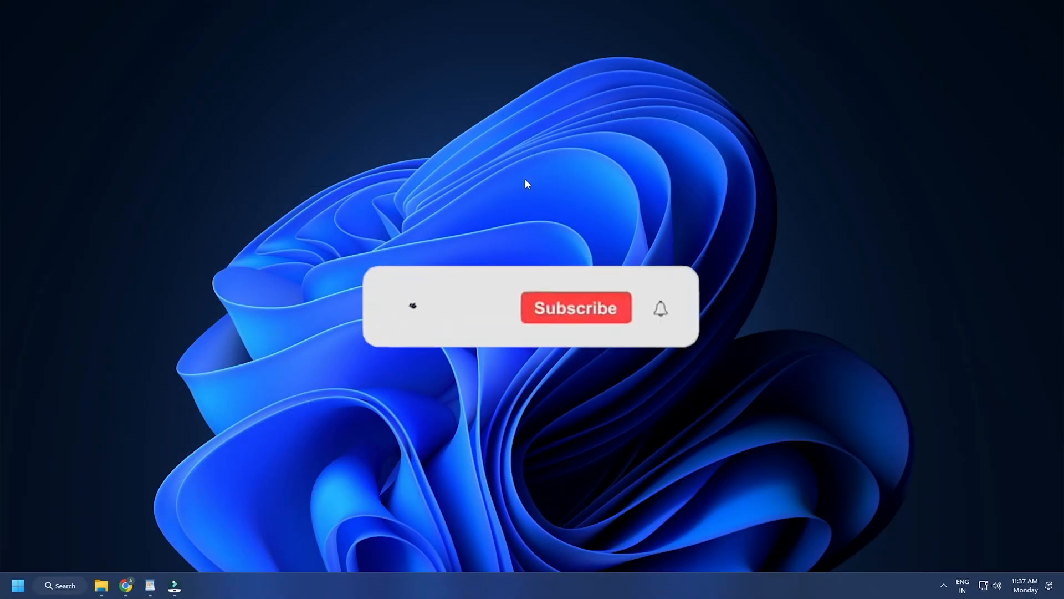
click(576, 307)
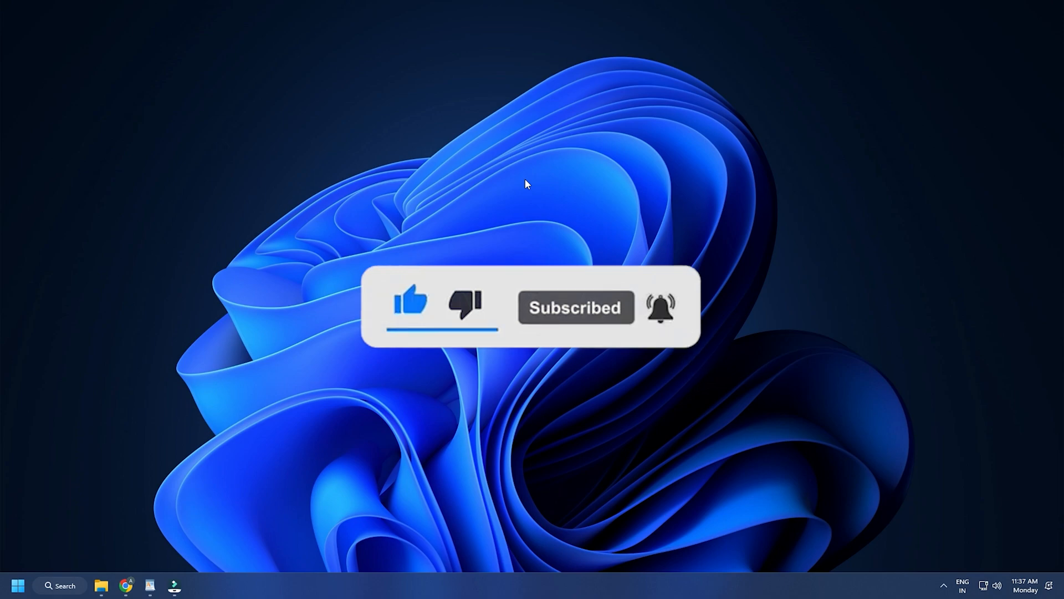